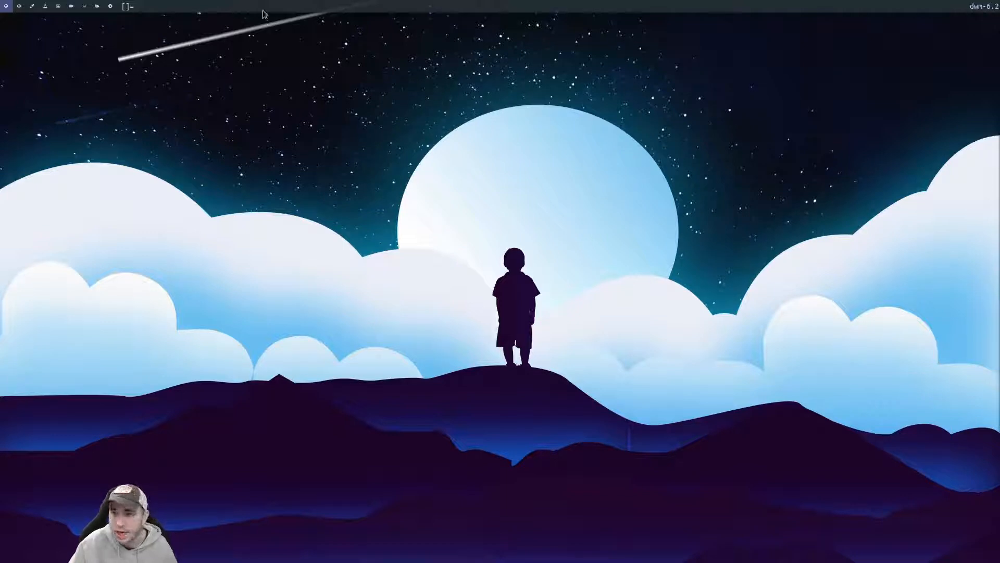
{"action": "mouse_move", "coordinate": [670, 5]}
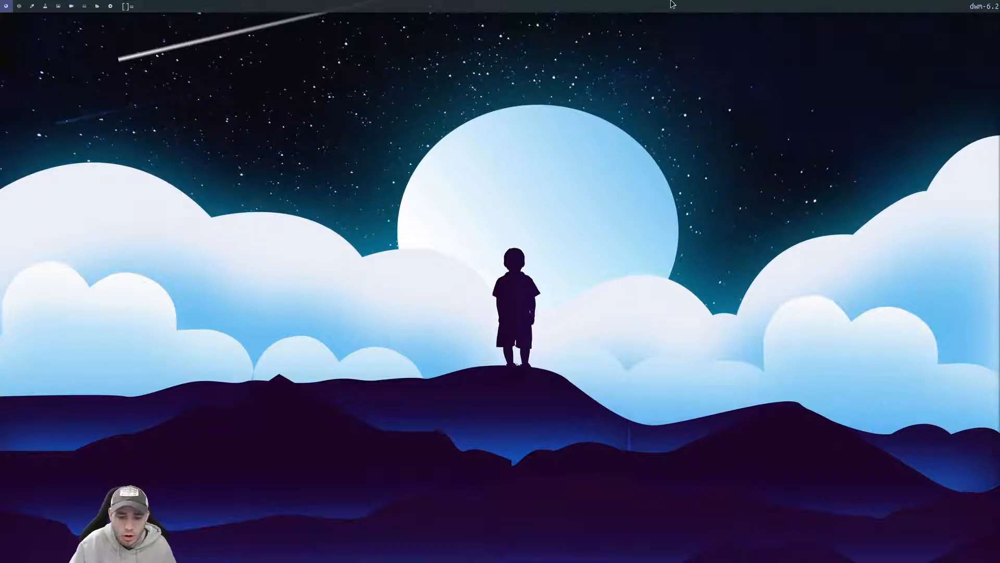
{"action": "mouse_move", "coordinate": [684, 5]}
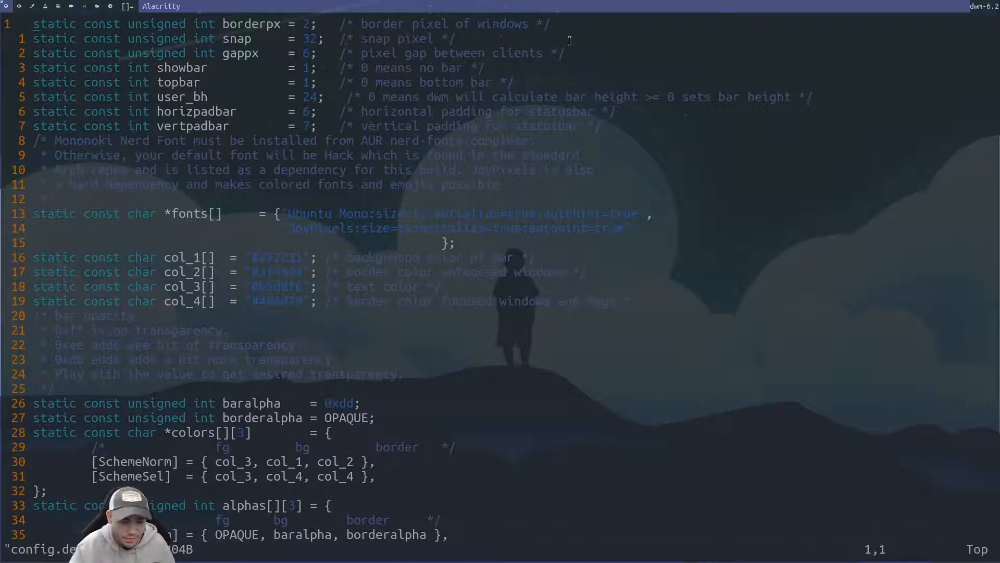
{"action": "mouse_move", "coordinate": [744, 391]}
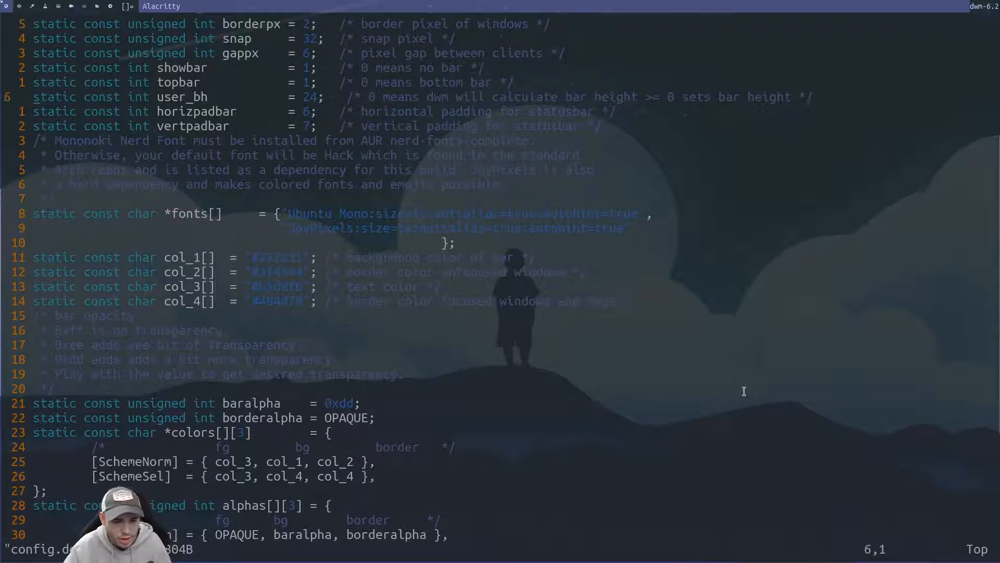
Move through config.def.h's opening lines to the bar transparency comments.
{"action": "key", "text": "Up"}
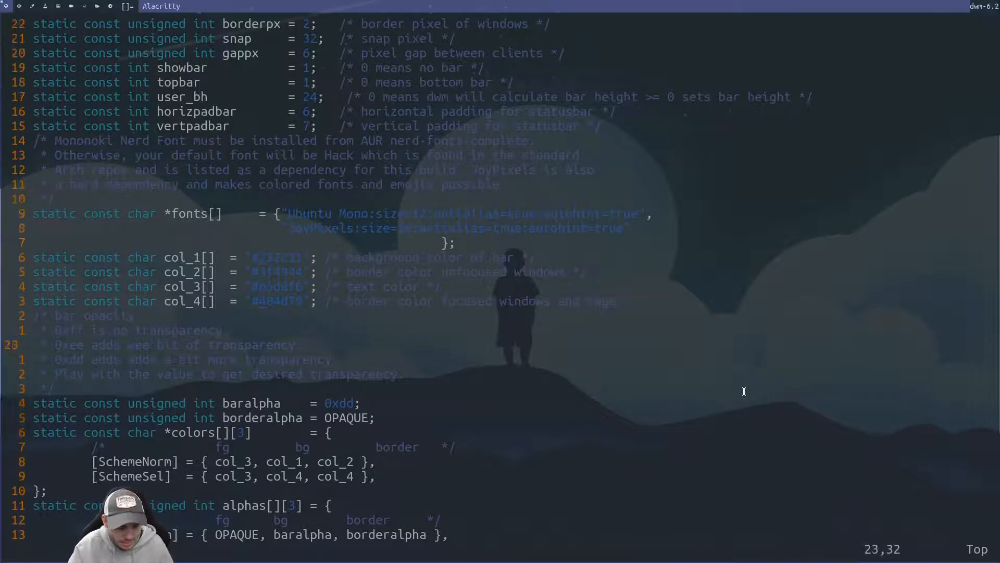
Scroll past the tags, rules and layouts to the keys[] binding array.
{"action": "scroll", "scroll_direction": "down", "scroll_amount": 3}
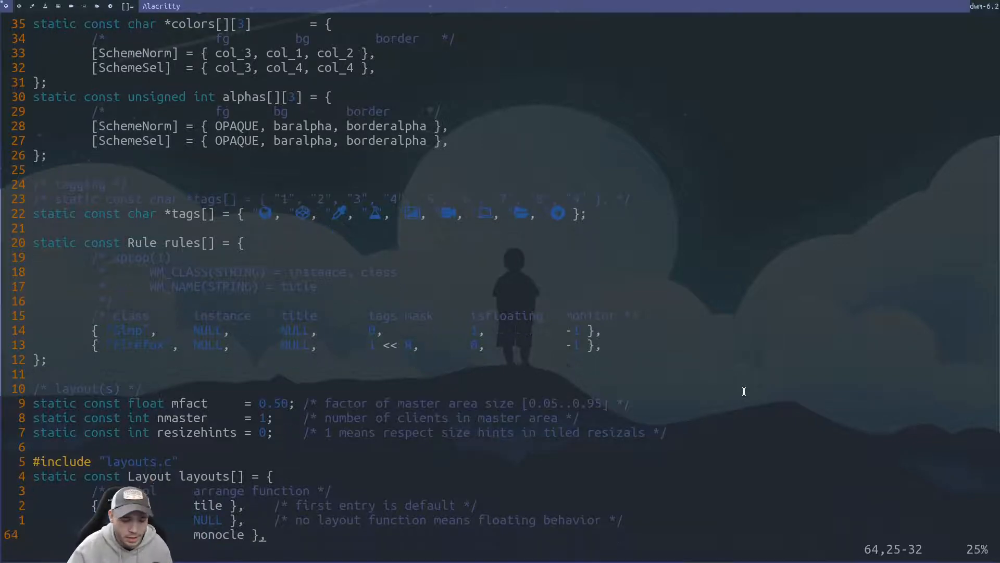
{"action": "scroll", "scroll_direction": "down", "scroll_amount": 3}
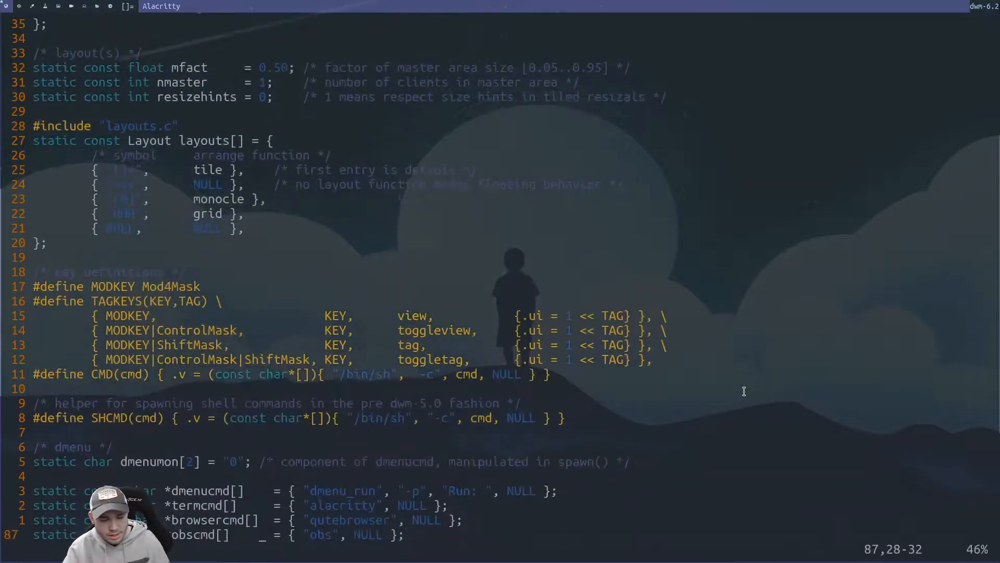
{"action": "scroll", "scroll_direction": "down", "scroll_amount": 3}
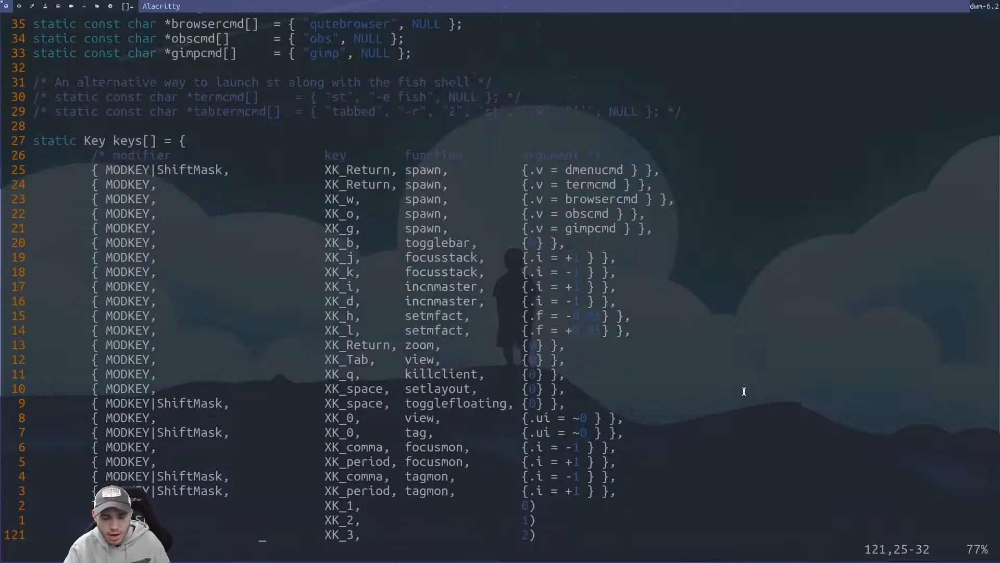